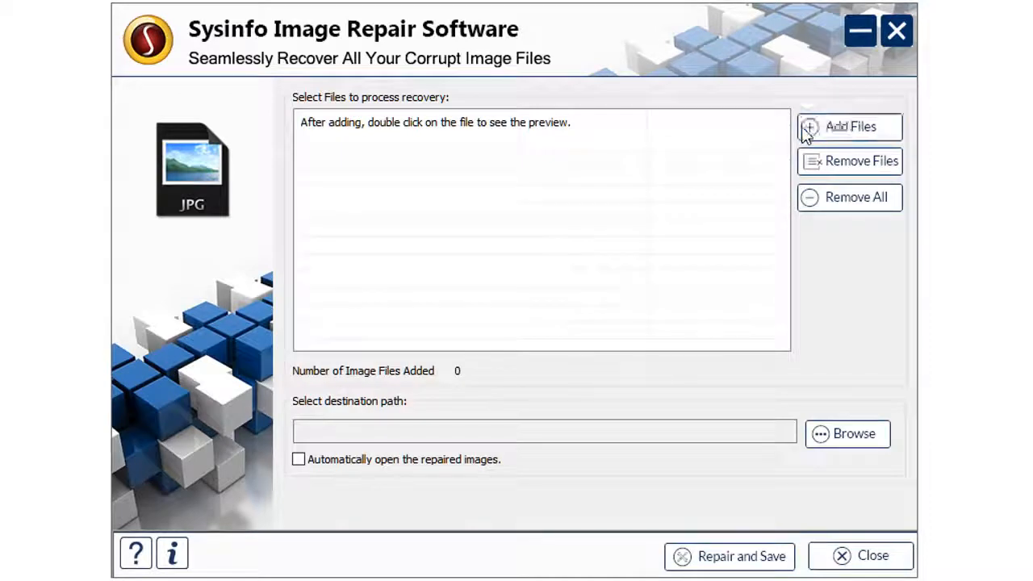
Step: Add image (1) and image (2) from the testing file folder to the file list
left_click(849, 127)
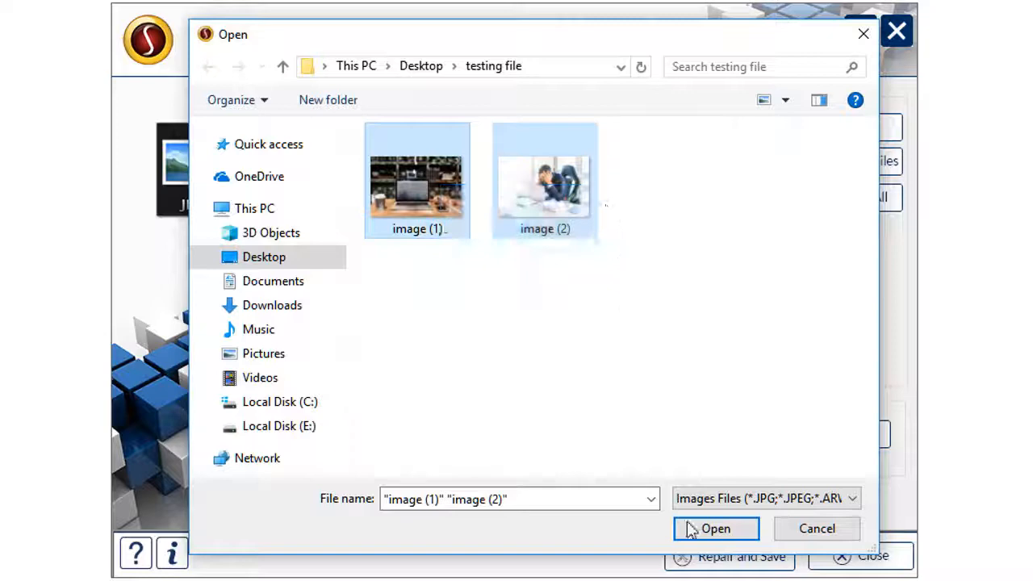
left_click(715, 528)
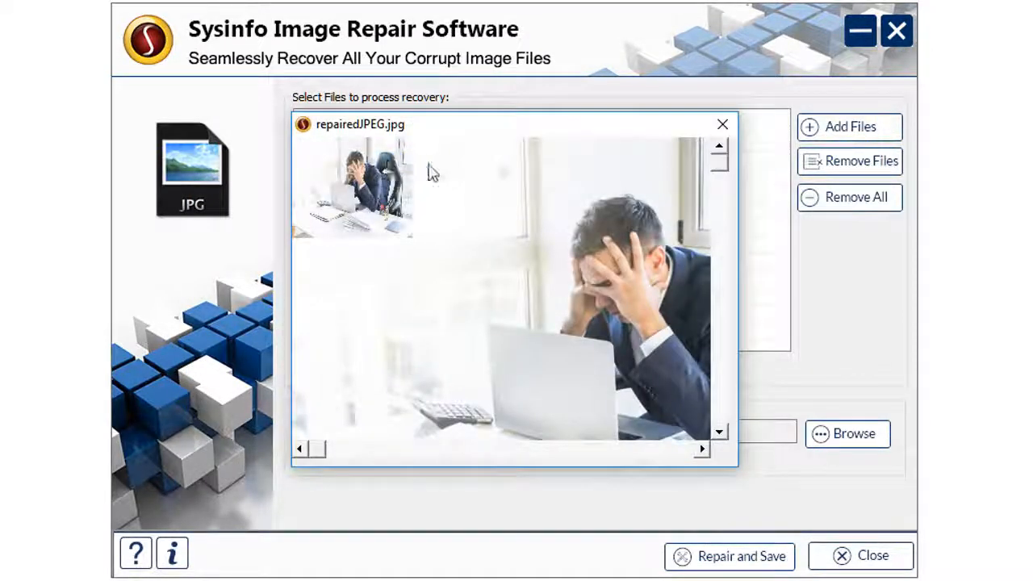
Step: Close the preview, remove one image, and set the testing image folder as destination
left_click(723, 125)
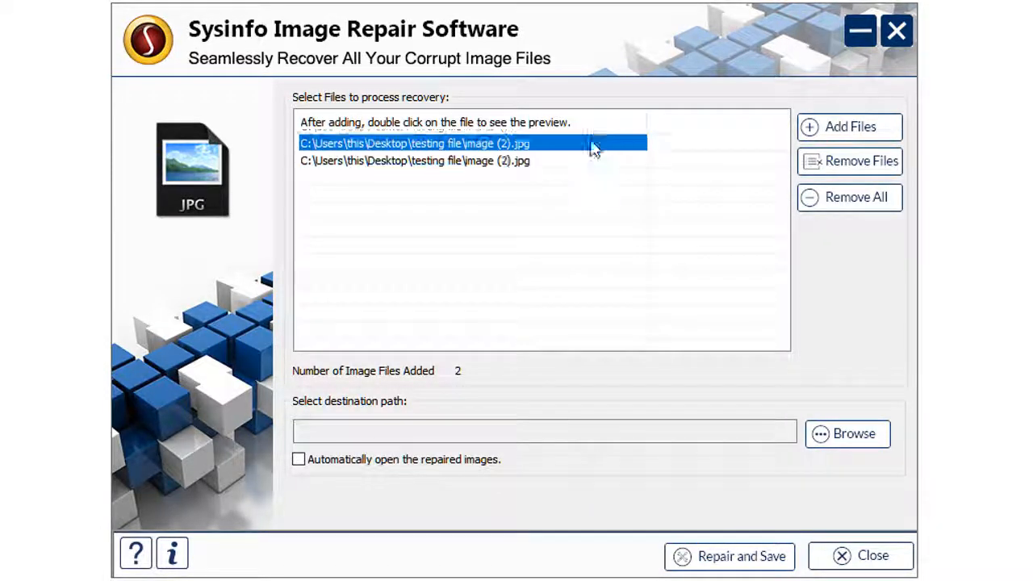
left_click(849, 161)
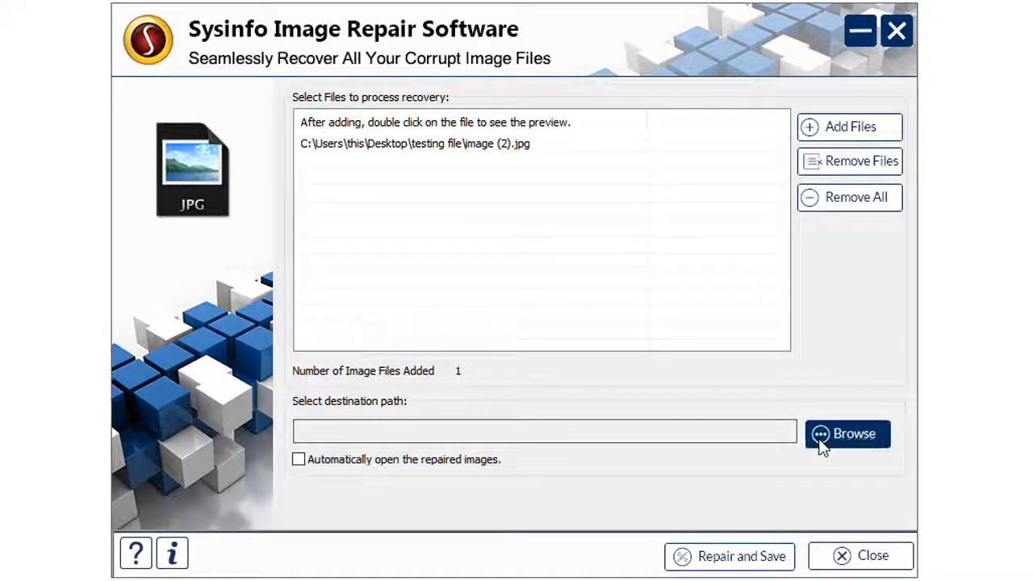
left_click(847, 433)
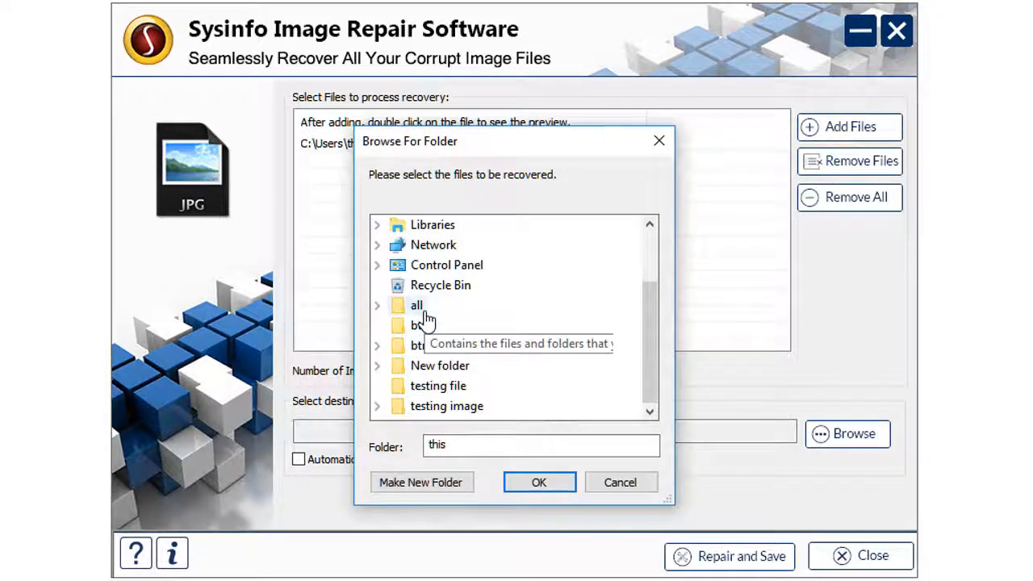
left_click(538, 482)
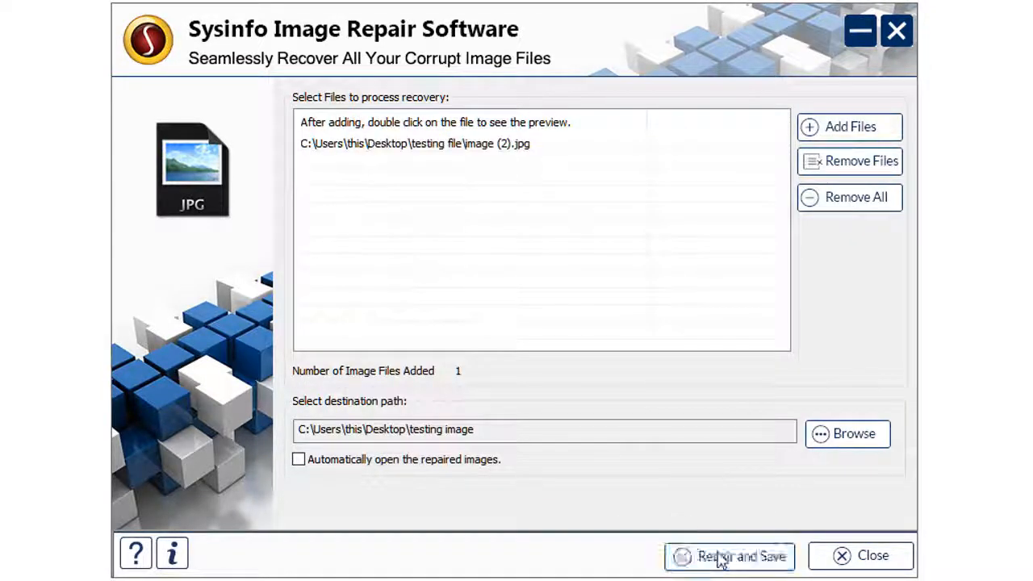
Step: Repair and save the remaining image, confirm completion, and begin closing the software
left_click(729, 556)
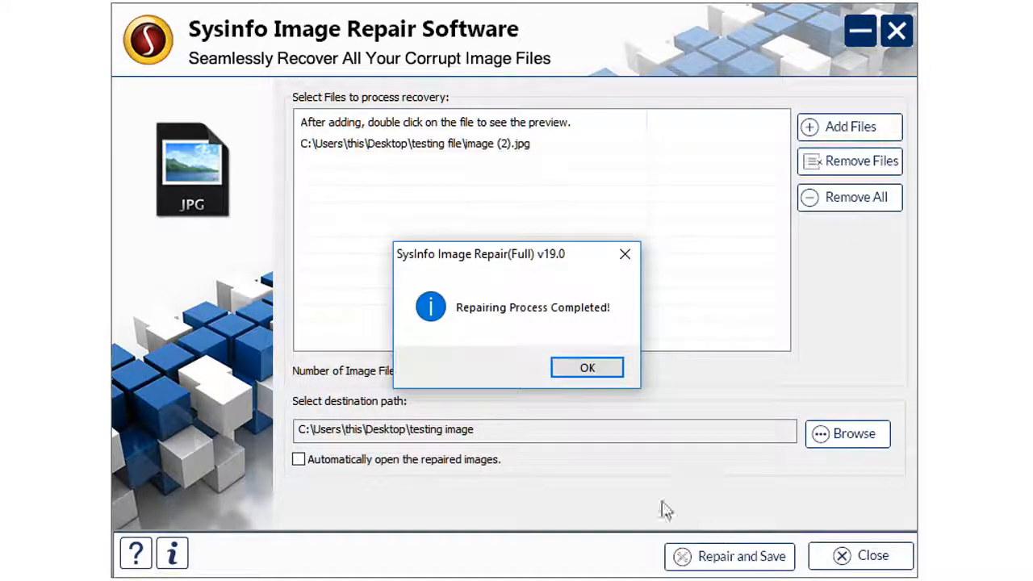
left_click(587, 368)
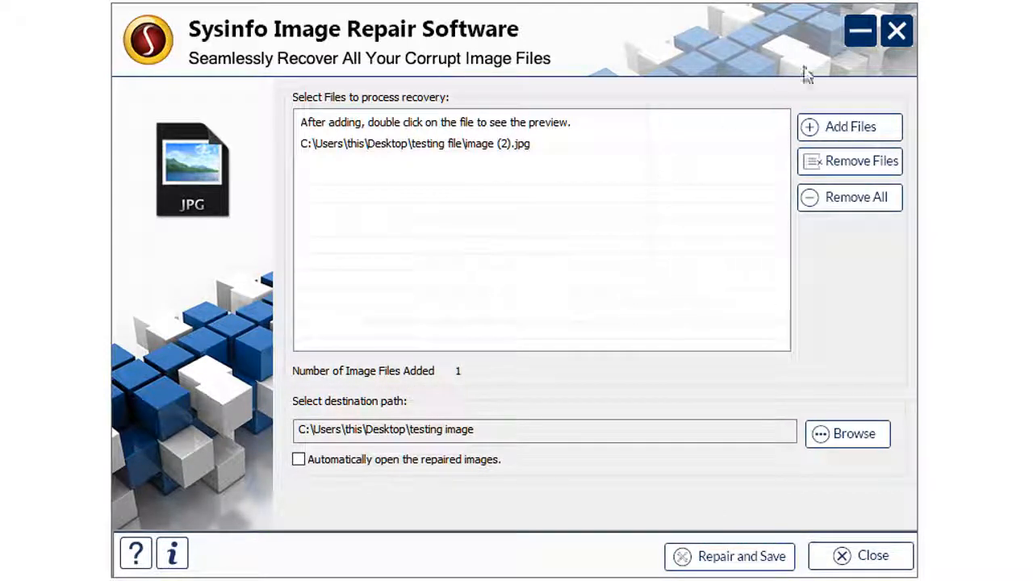
left_click(860, 556)
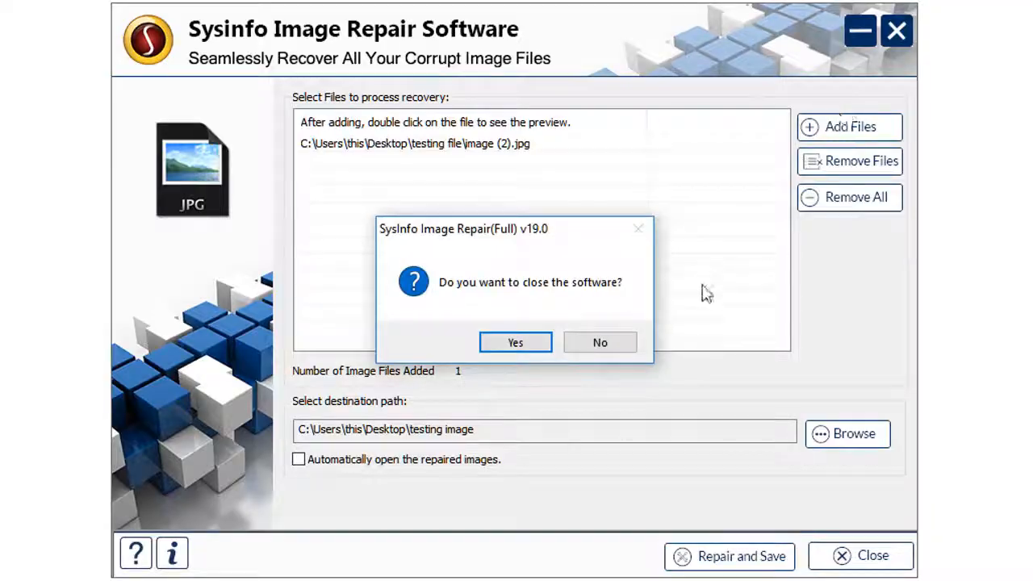